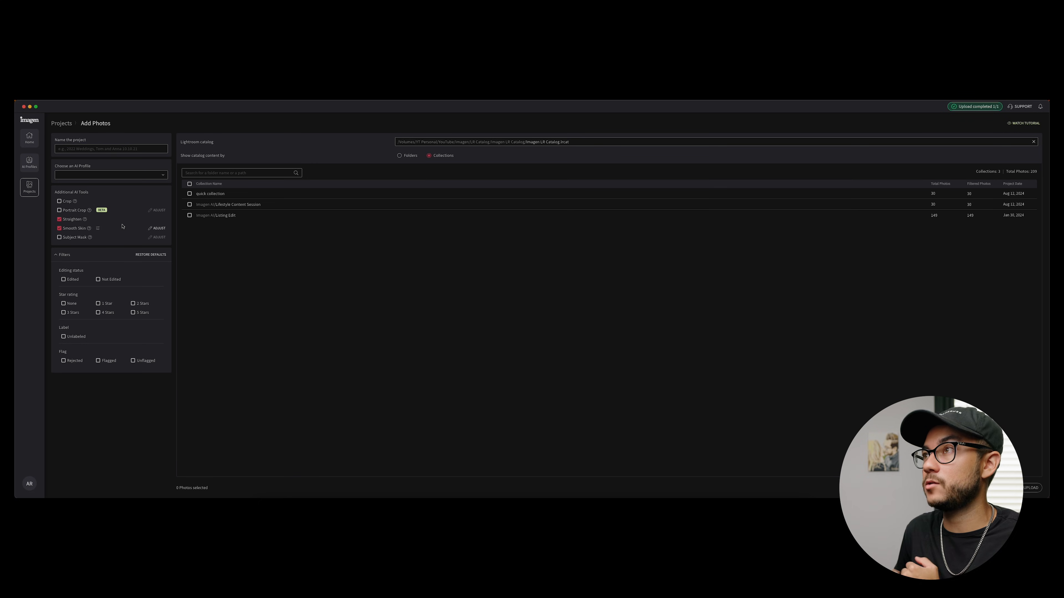
mouse_move(114, 230)
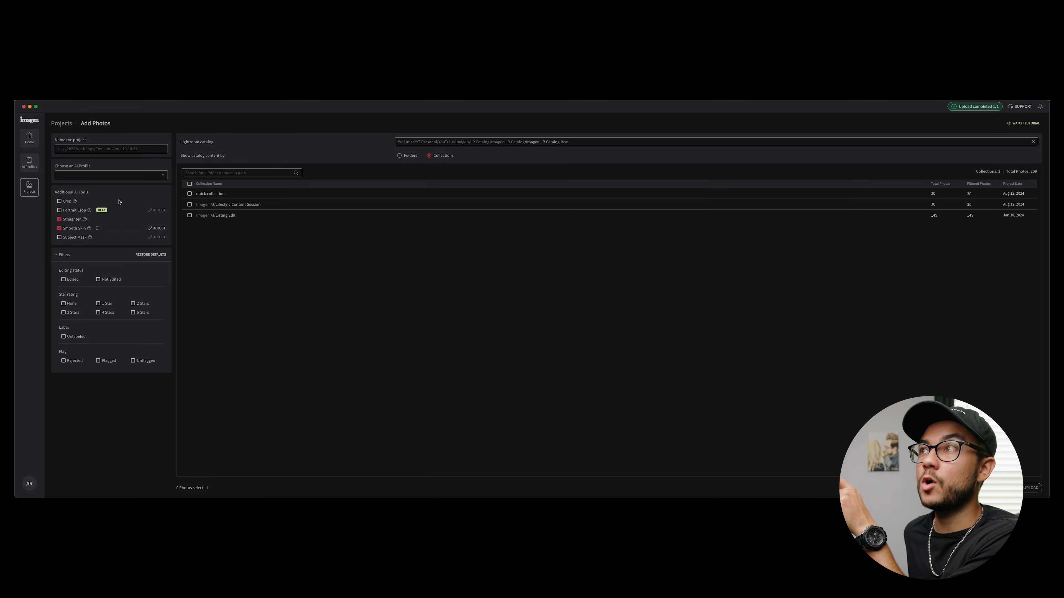
mouse_move(86, 220)
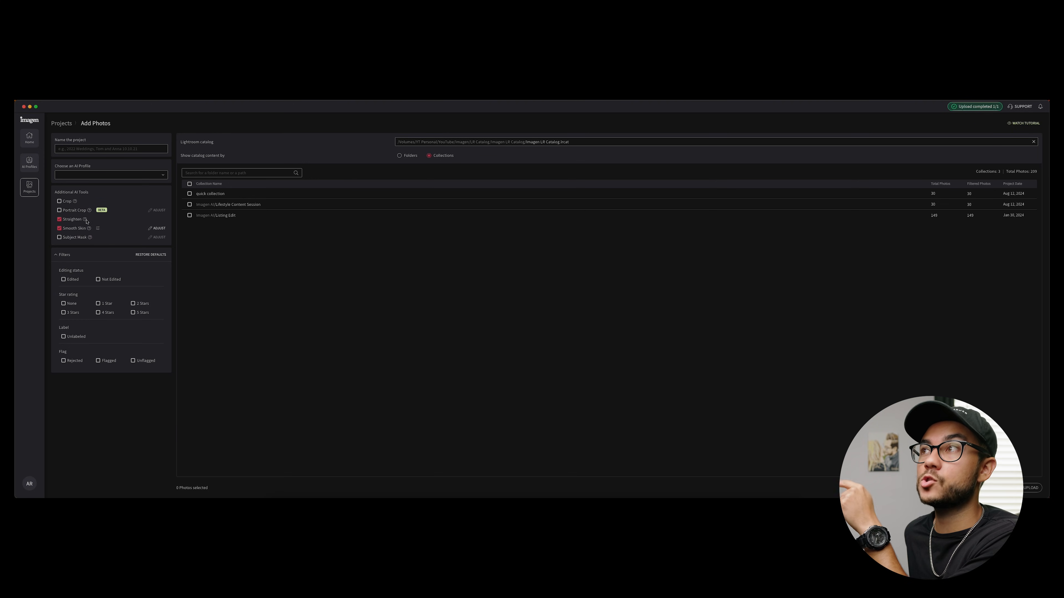
mouse_move(88, 229)
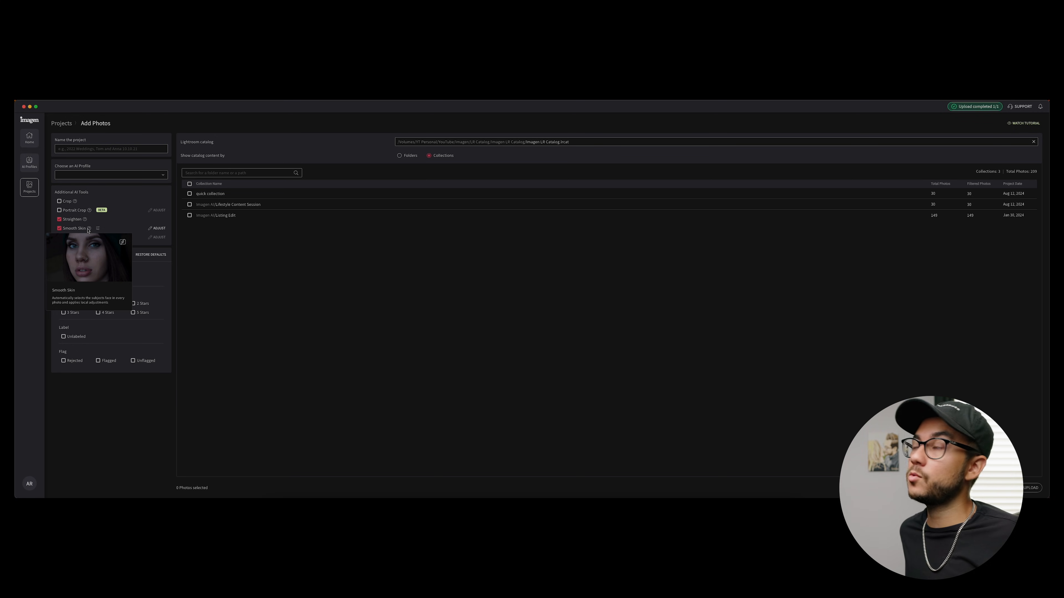
Step: Bring up the AI profiles list for the Portrait Edit Test project
click(109, 174)
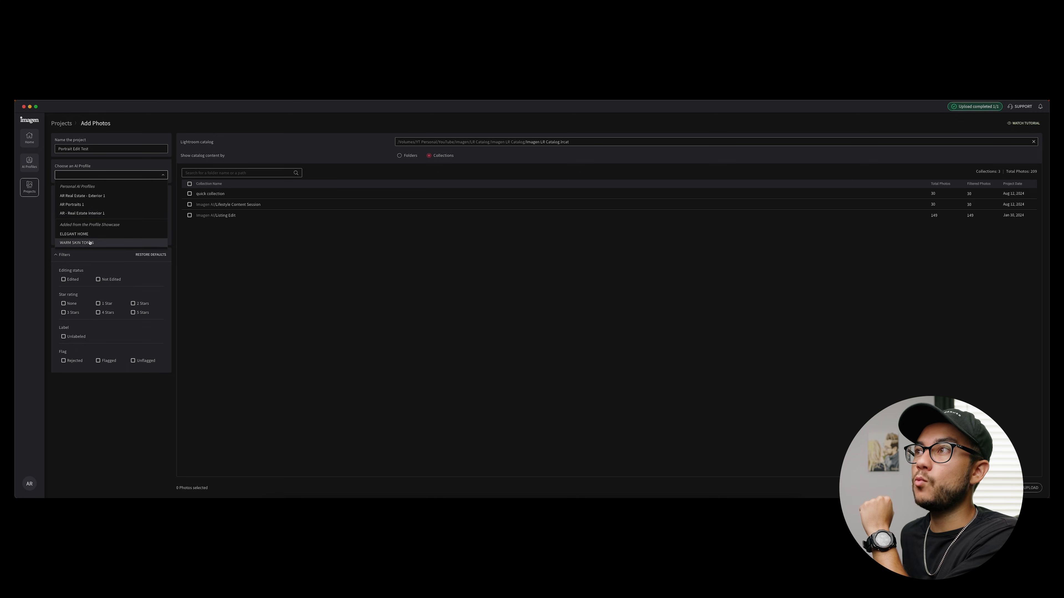
Step: Choose the Warm Skin Tones profile and select the Lifestyle Content Session collection's 30 photos
click(76, 243)
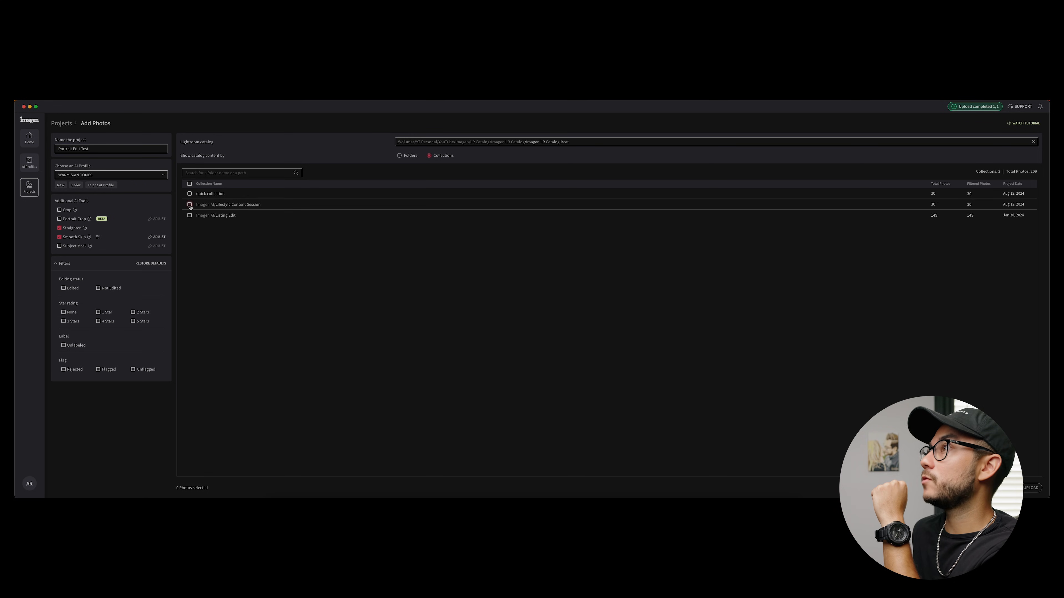
click(189, 204)
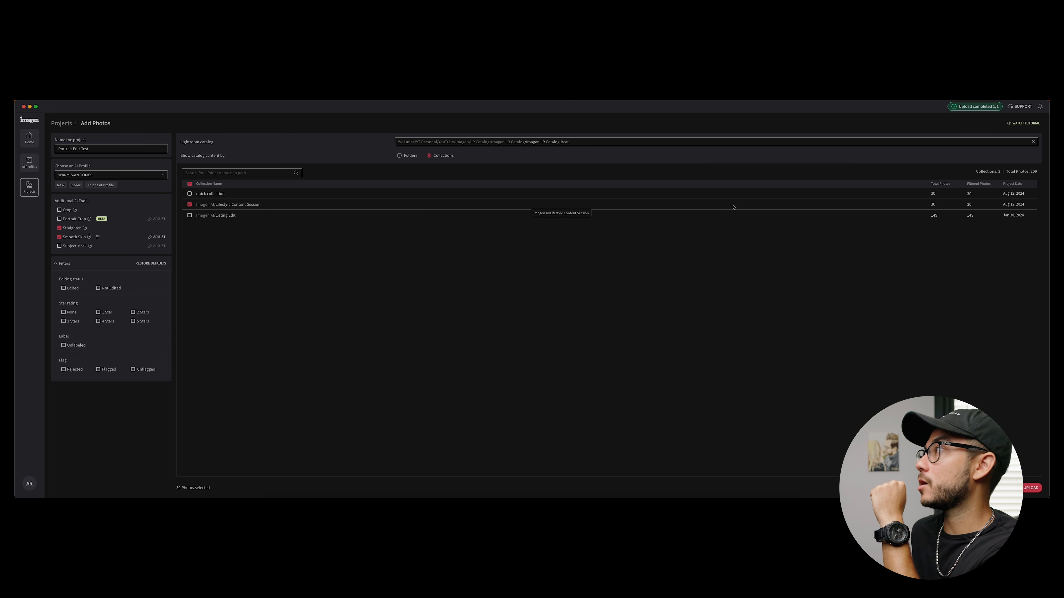